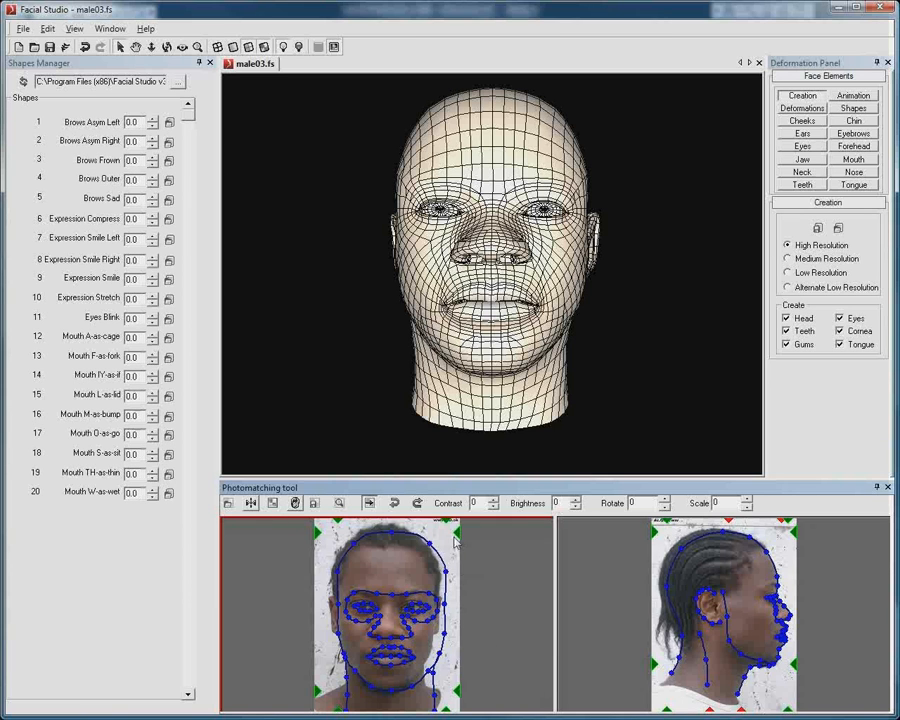
mouse_move(532, 462)
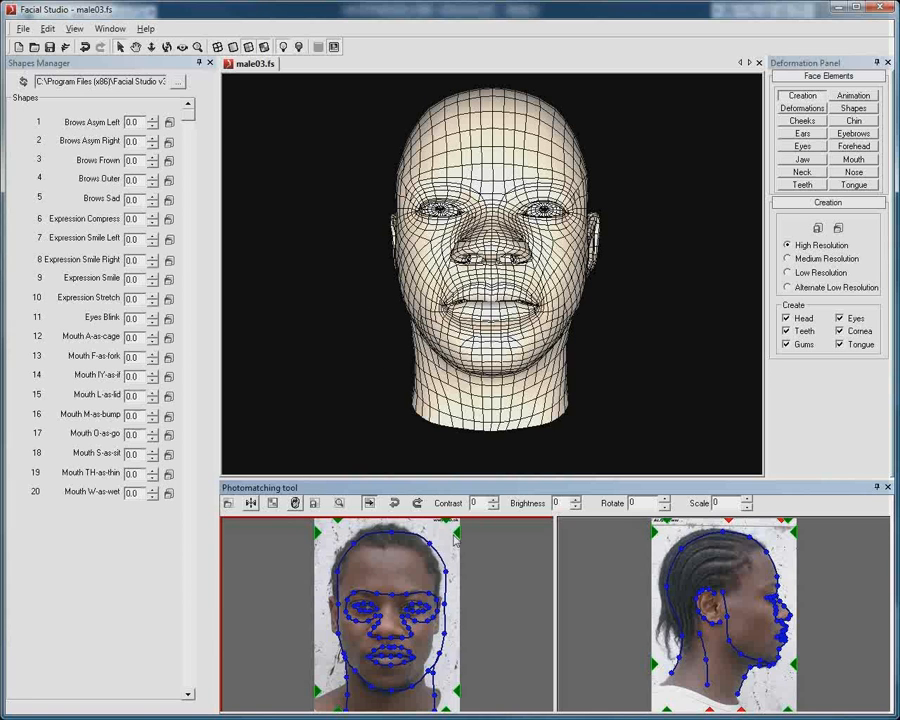
mouse_move(284, 550)
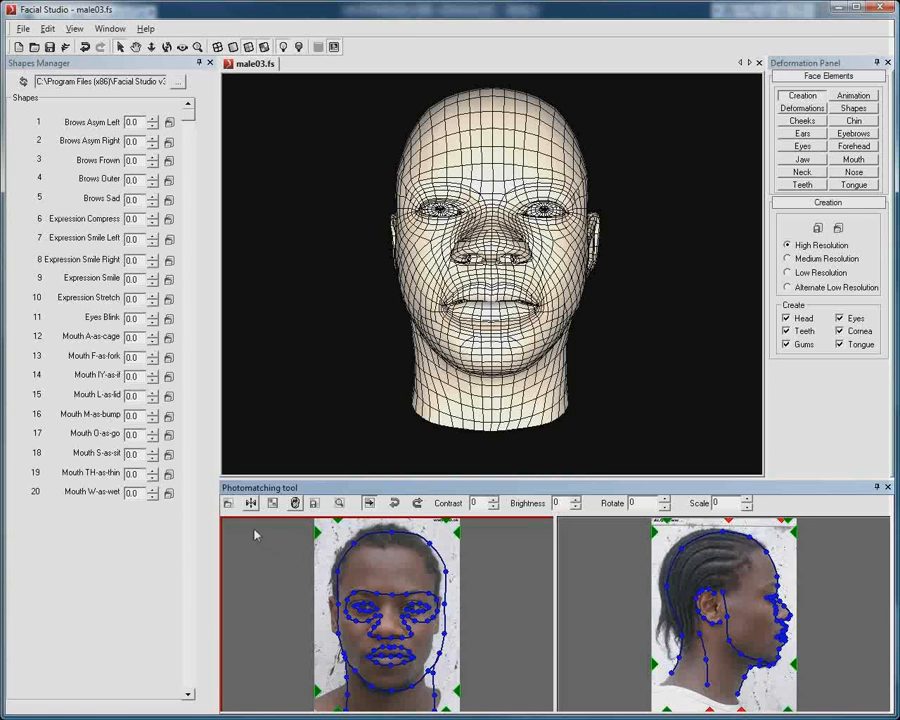
mouse_move(290, 512)
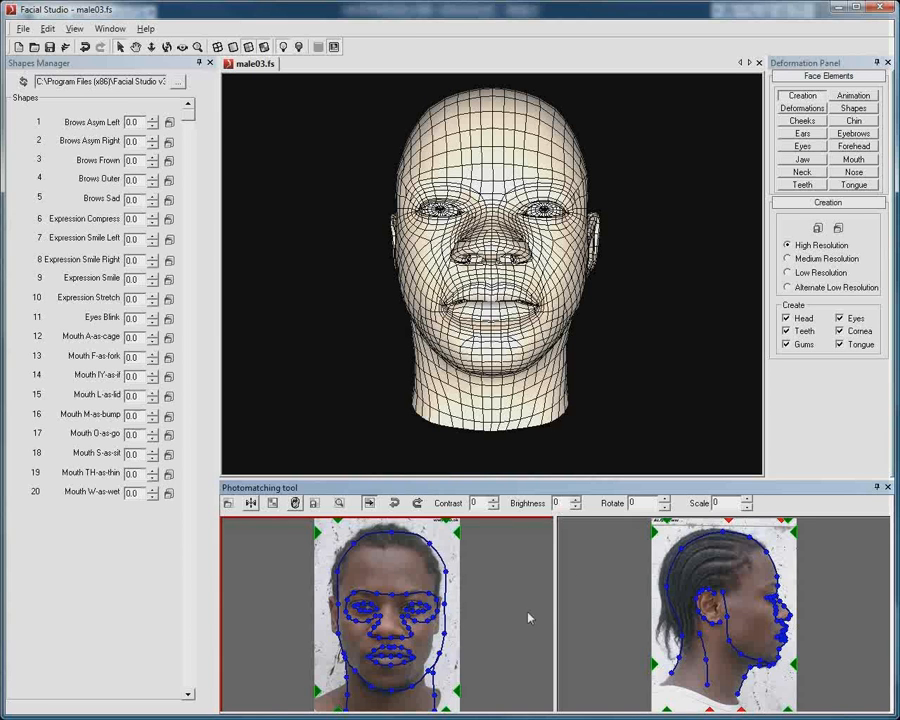
mouse_move(528, 610)
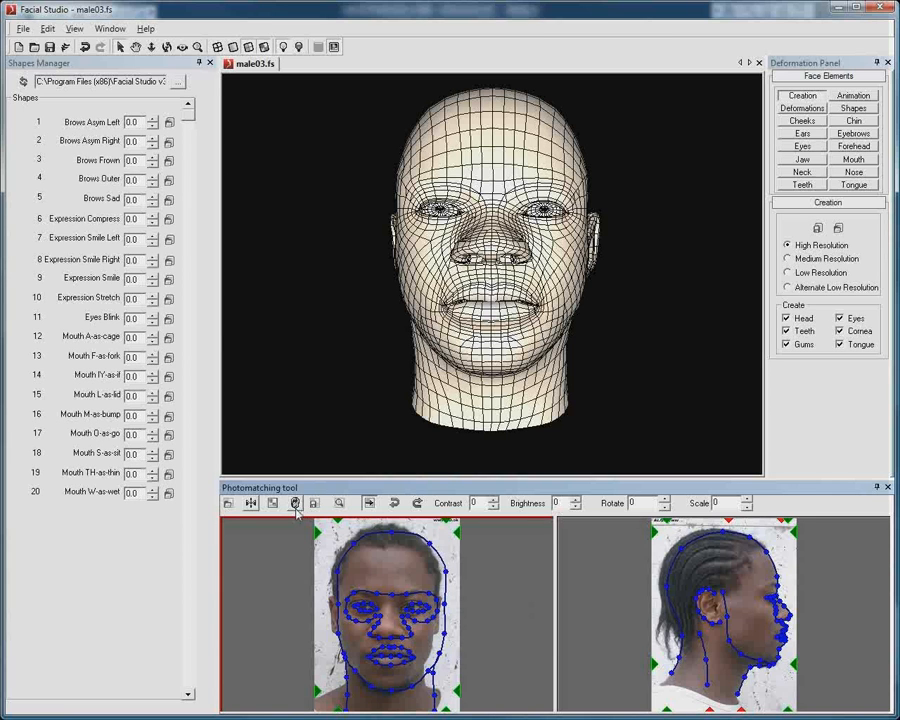
- Preview the head with its photo texture and inspect the generated texture map
left_click(294, 504)
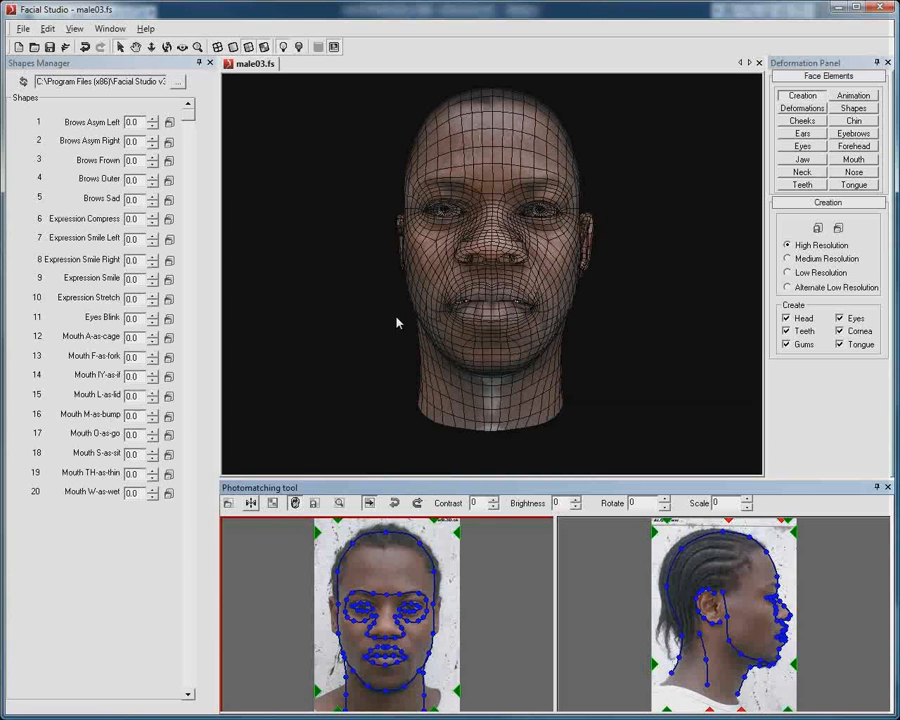
left_click(296, 504)
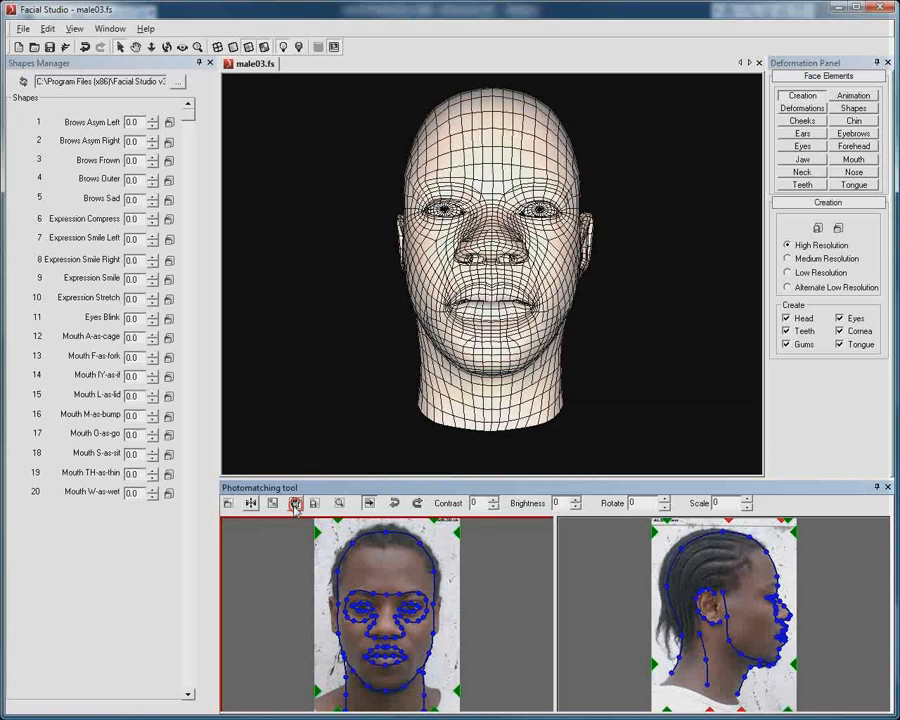
left_click(294, 504)
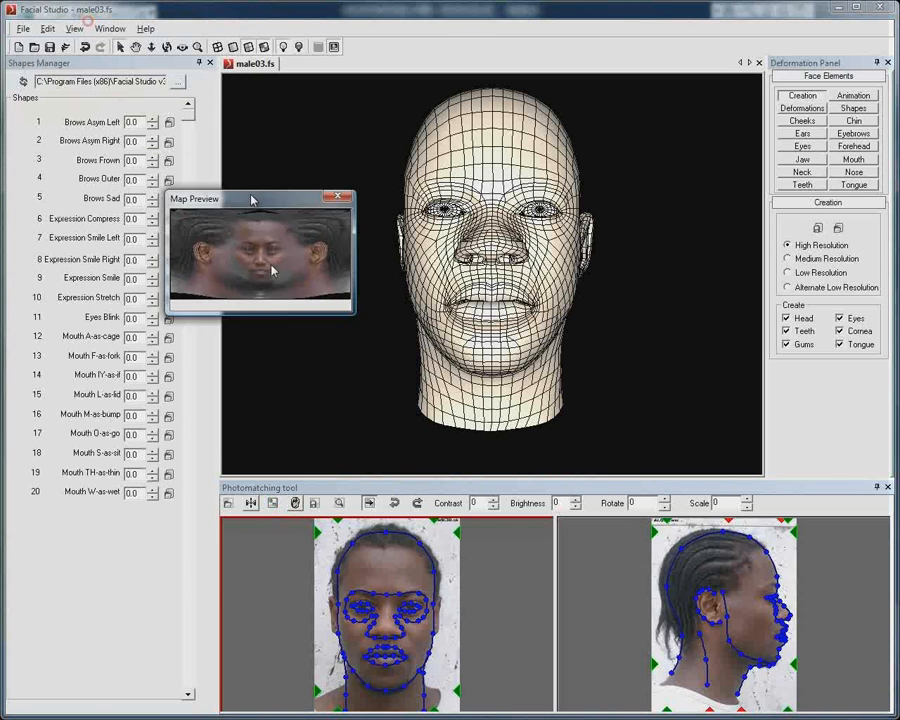
left_click_drag(250, 198, 310, 322)
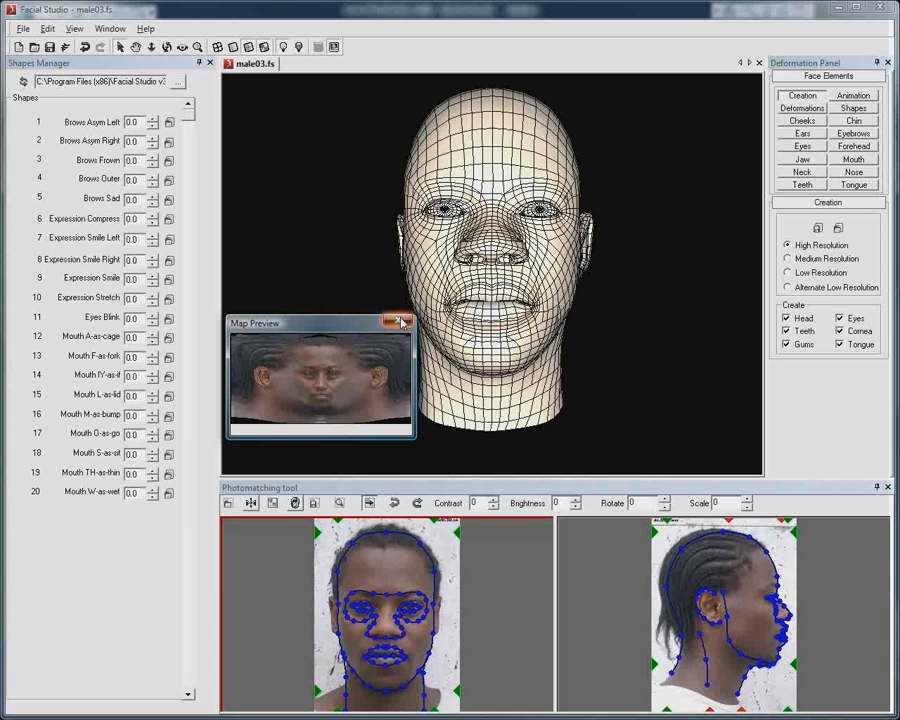
left_click(400, 320)
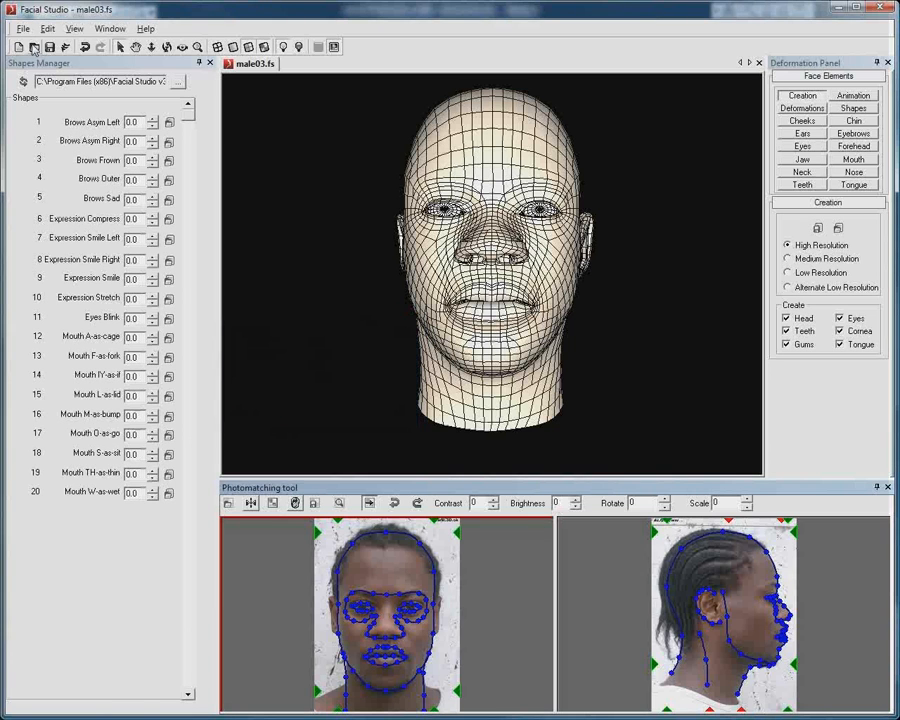
- Export the head as demo.facialstudio.obj into the Export folder, replacing the existing file
left_click(22, 28)
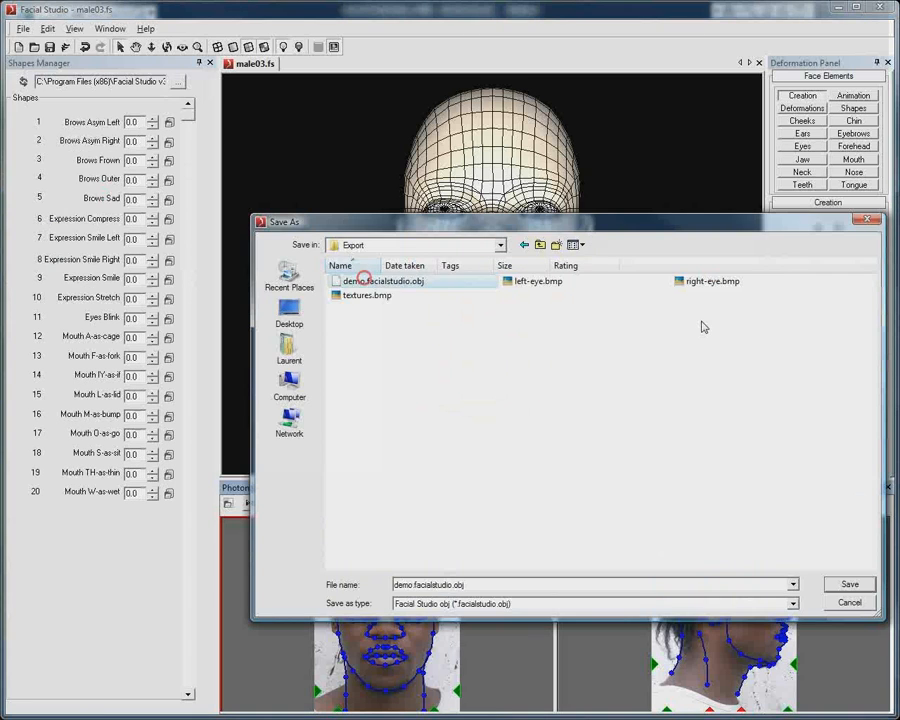
left_click(848, 584)
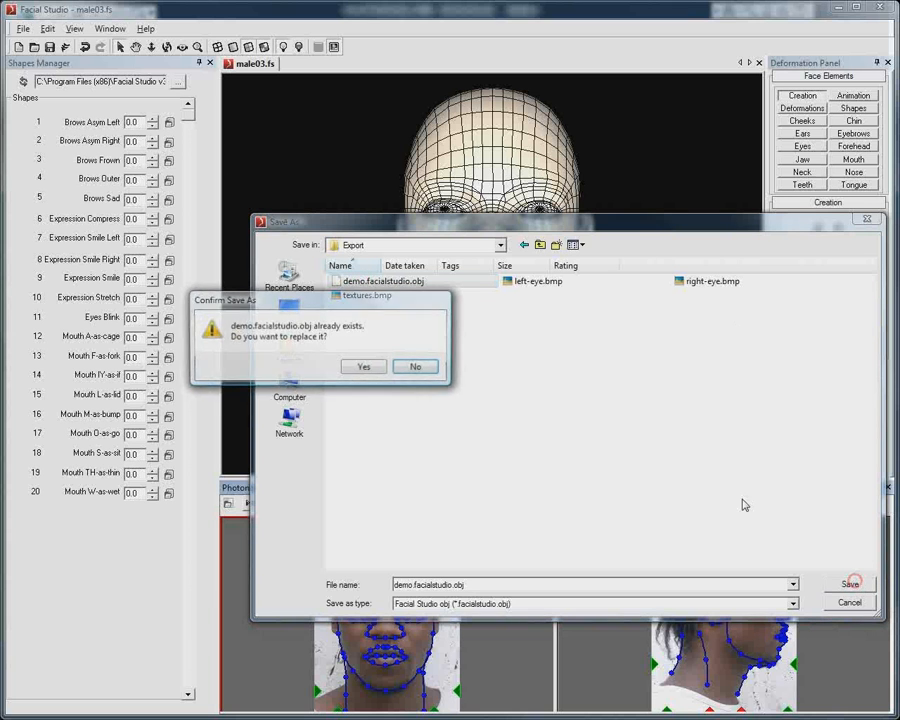
left_click(364, 366)
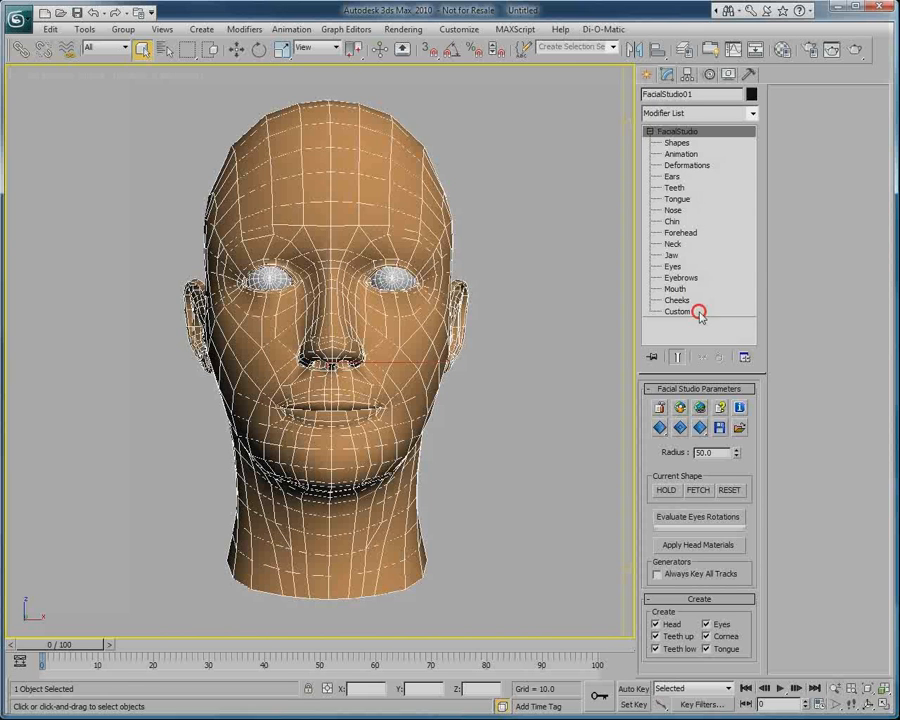
- Show the FacialStudio Custom deformation slots and orbit to inspect the head
left_click(676, 312)
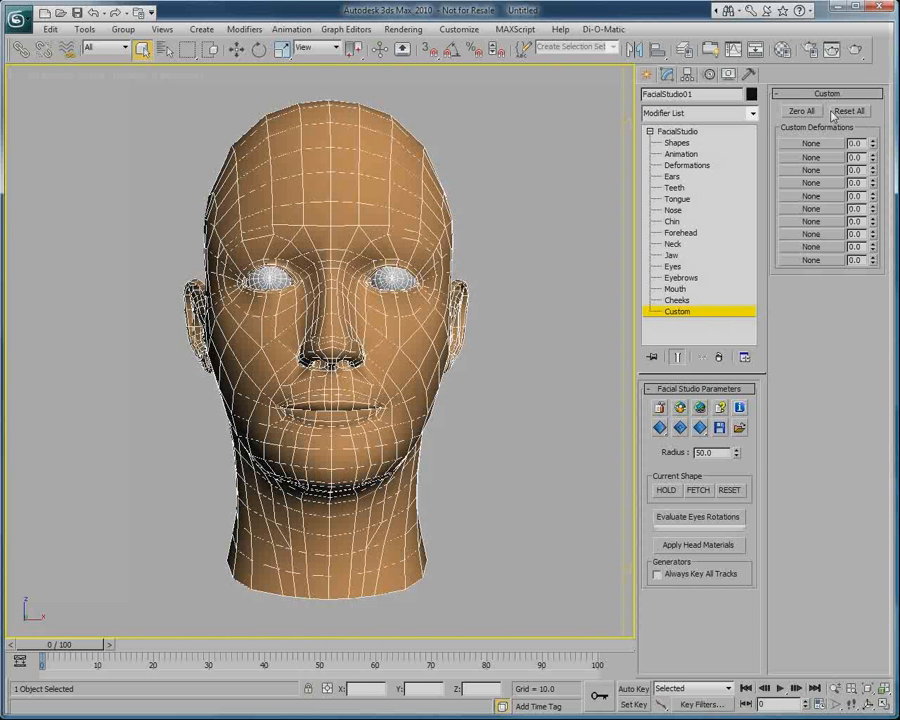
left_click(800, 110)
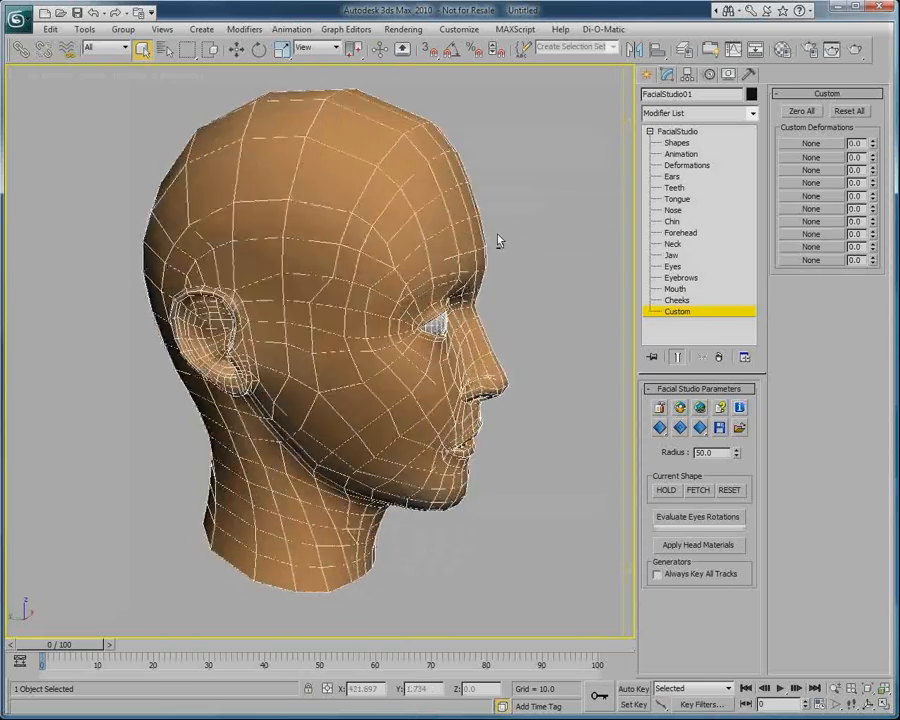
left_click_drag(500, 240, 436, 220)
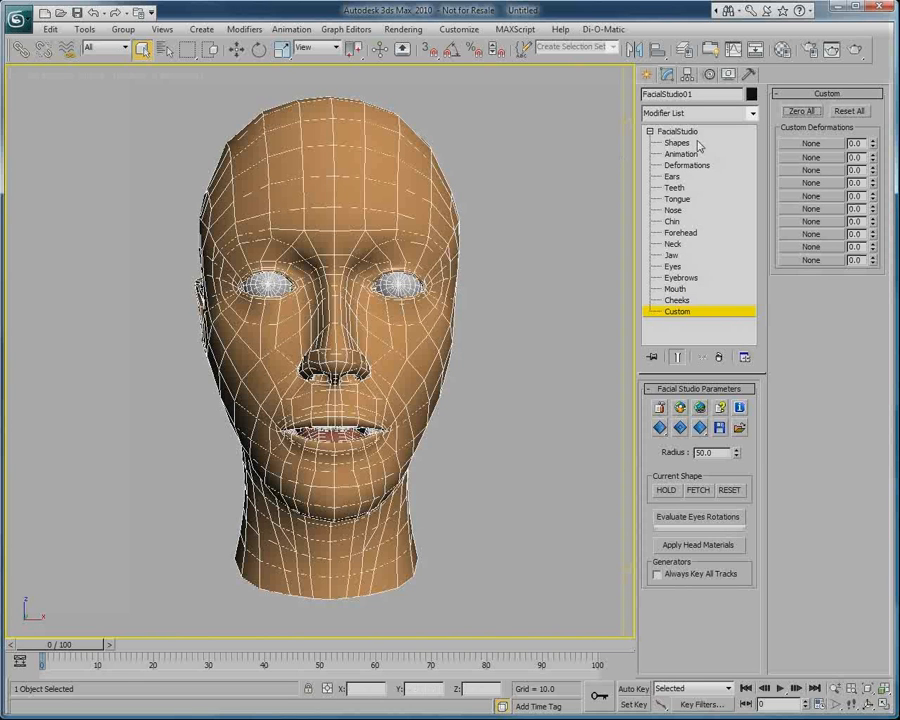
mouse_move(704, 318)
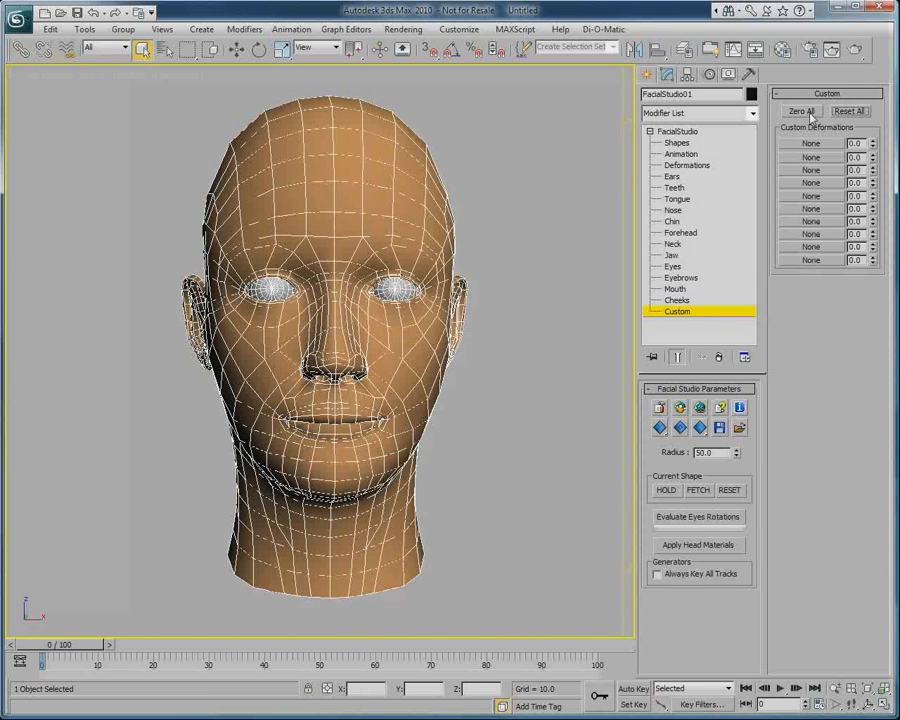
- Load demo.facialstudio.obj from Facial Studio v3\Export as a custom deformation target
left_click(800, 112)
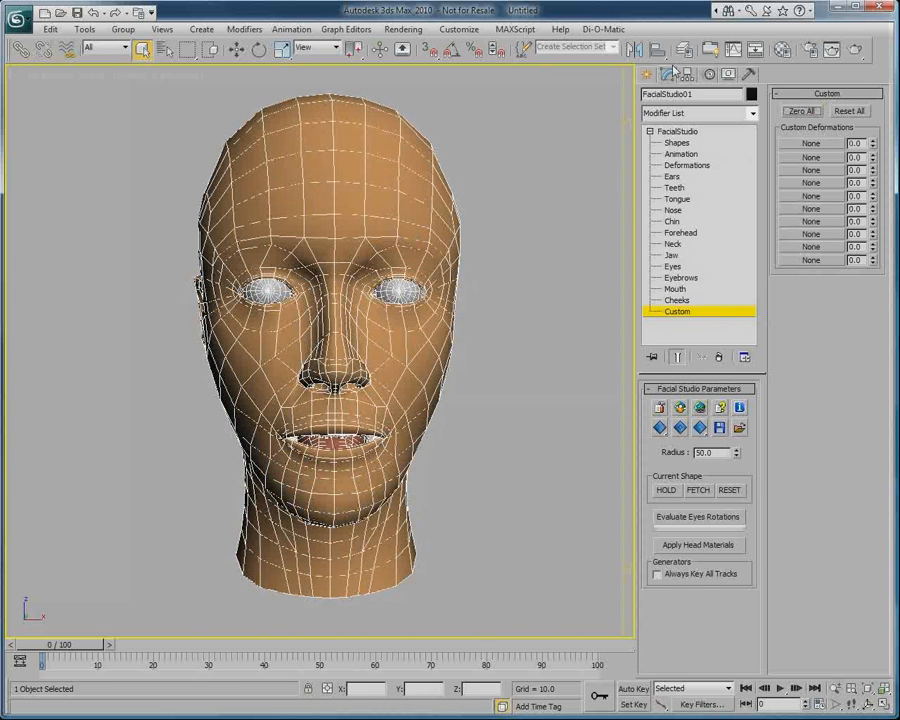
left_click(812, 144)
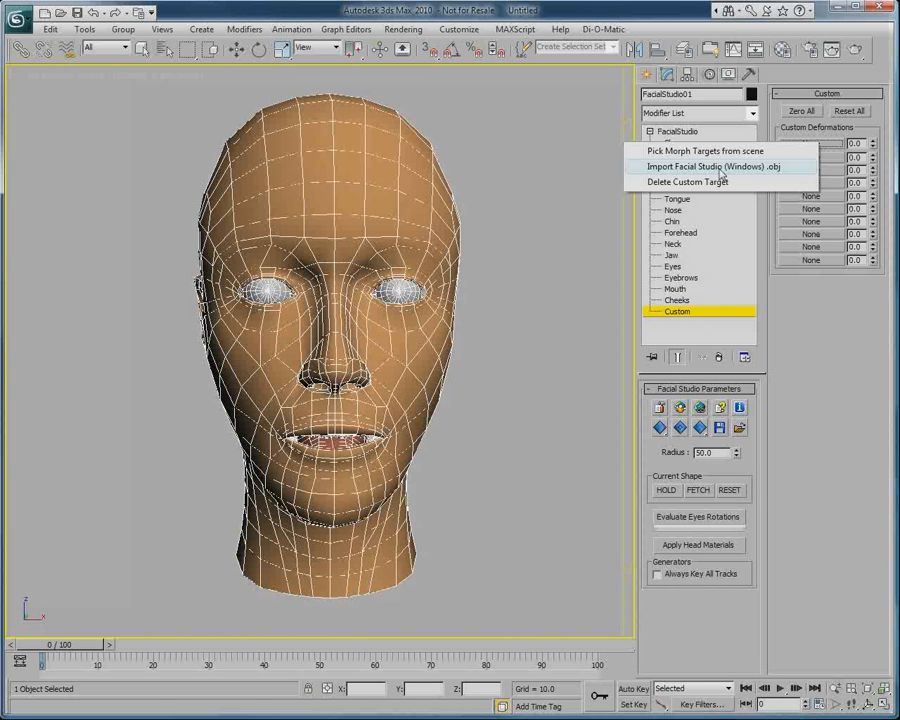
left_click(712, 166)
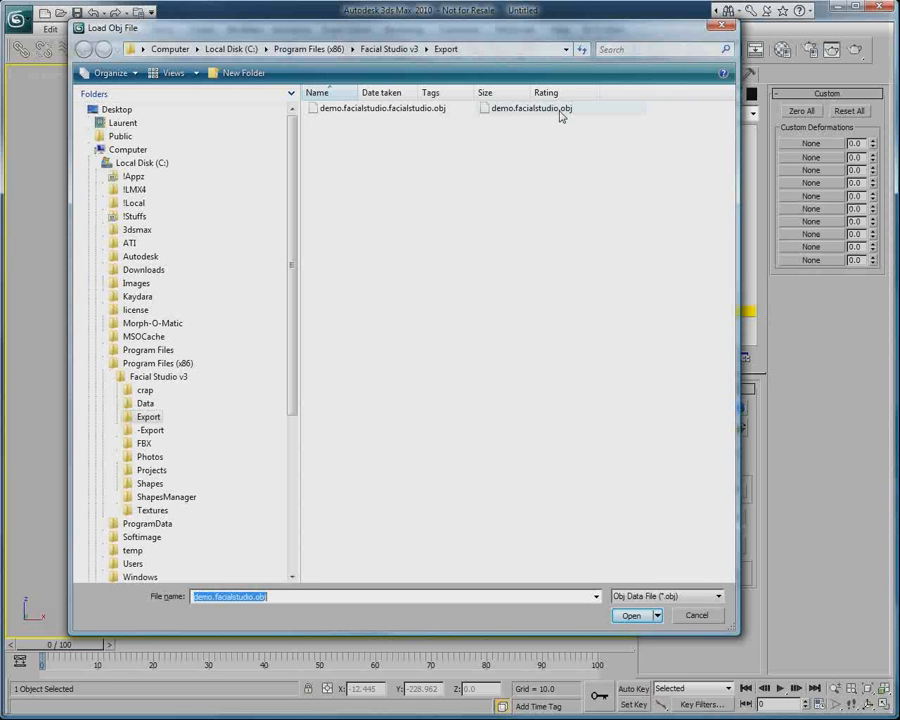
left_click(530, 108)
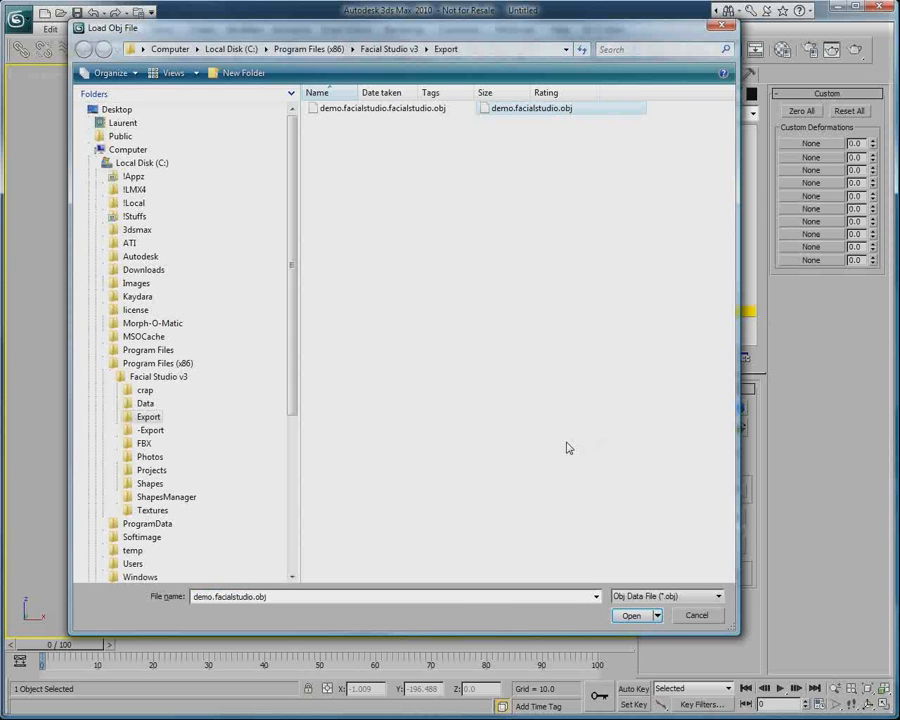
left_click(632, 616)
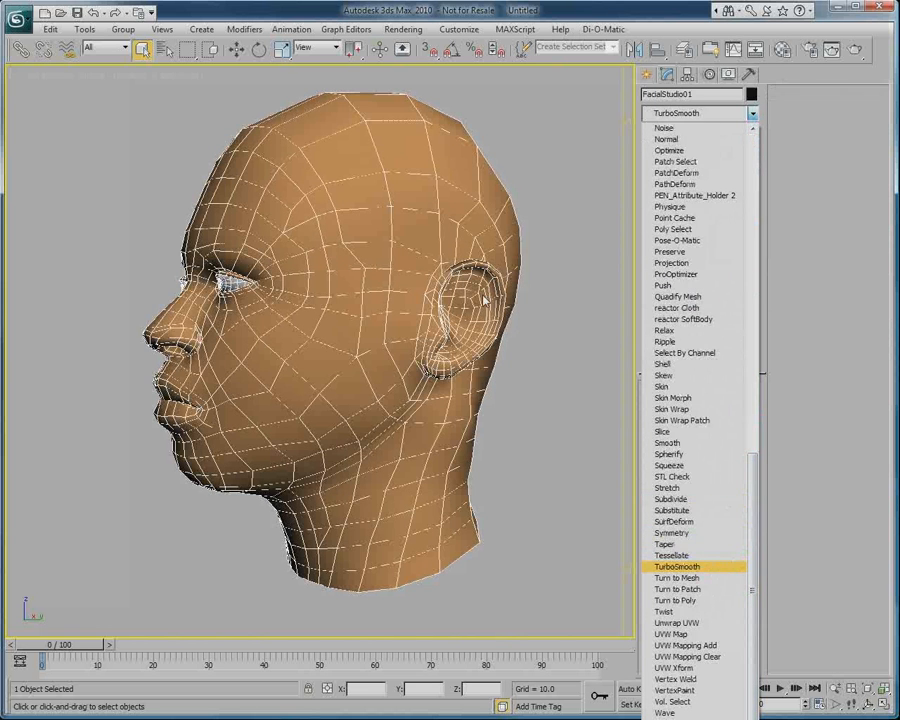
- Apply a TurboSmooth modifier on top of the FacialStudio head
left_click(676, 566)
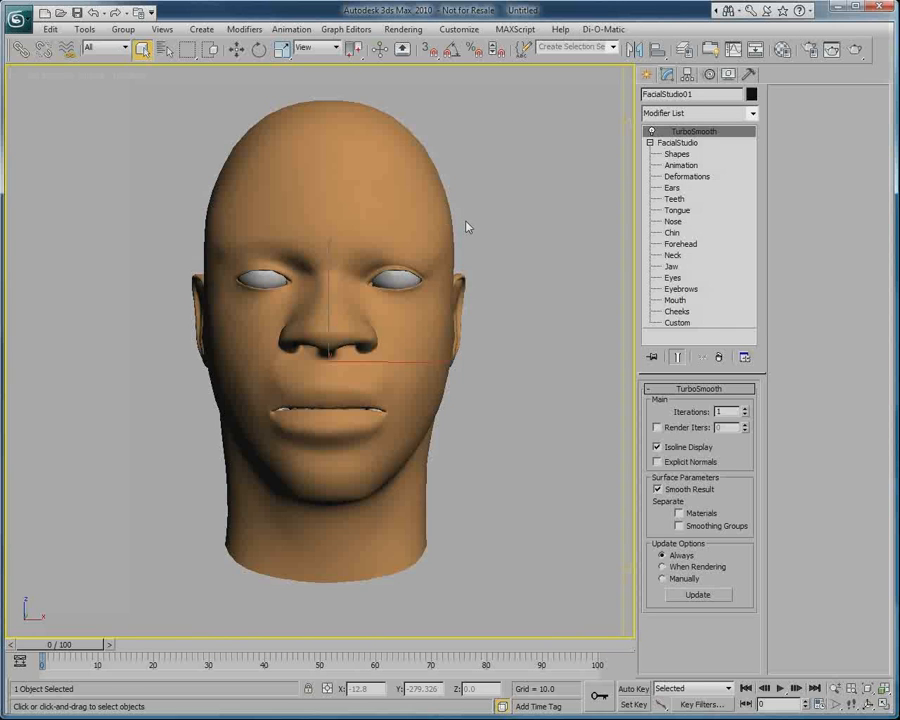
mouse_move(516, 148)
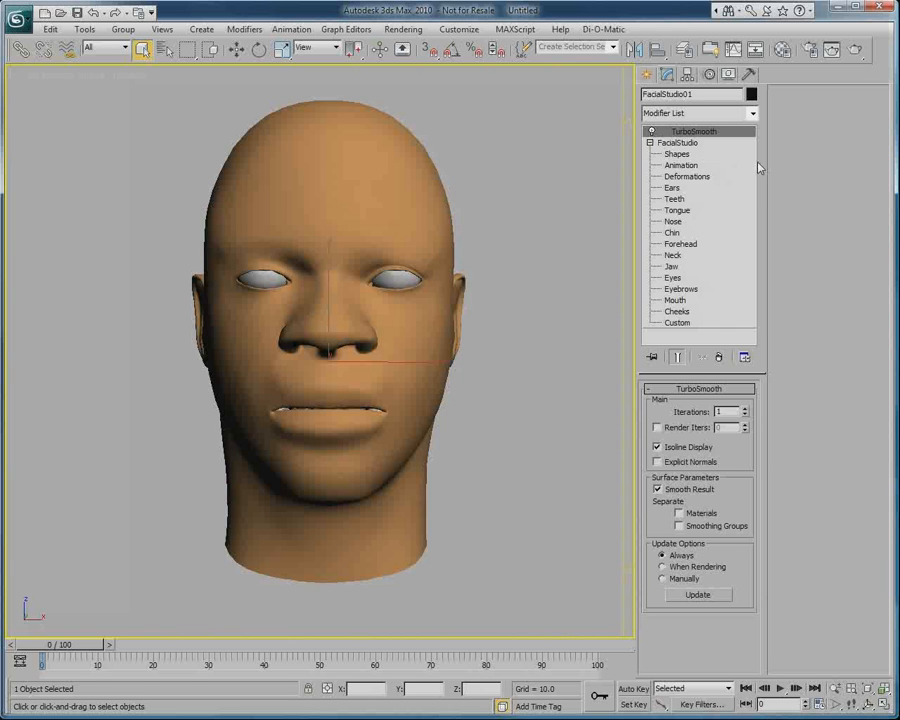
- Show the FacialStudio Ears level and bring up the Head Multi/Sub-Object material in the Material Editor
left_click(672, 188)
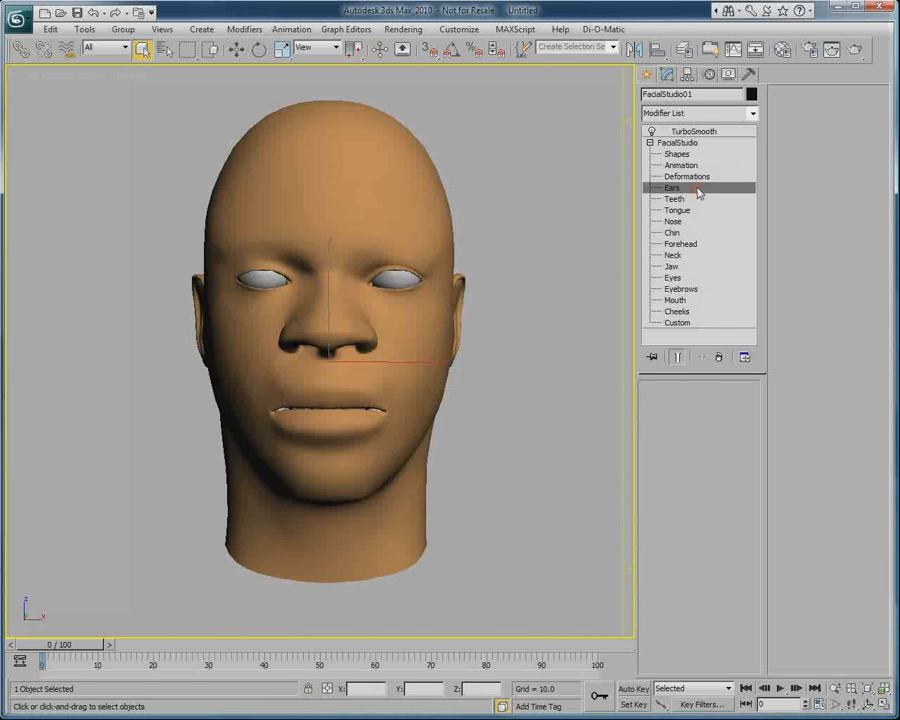
left_click(672, 188)
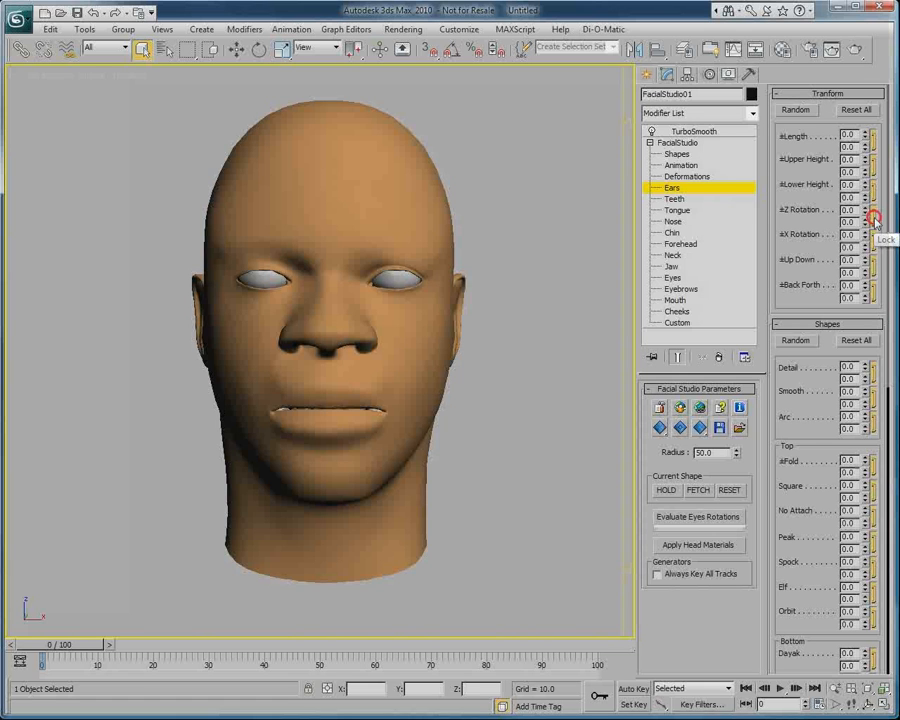
left_click(872, 210)
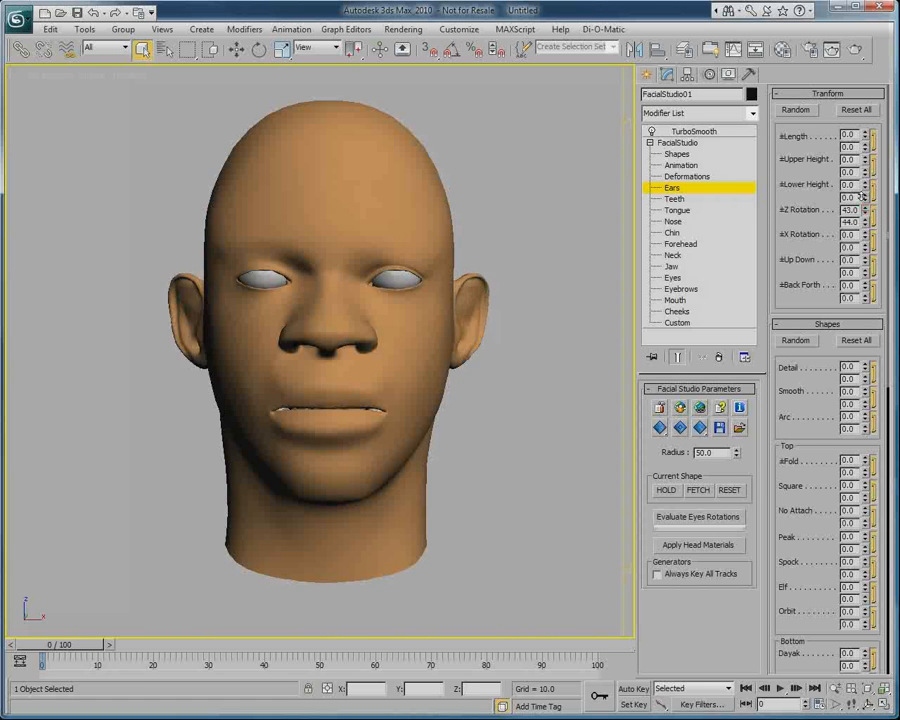
left_click(672, 256)
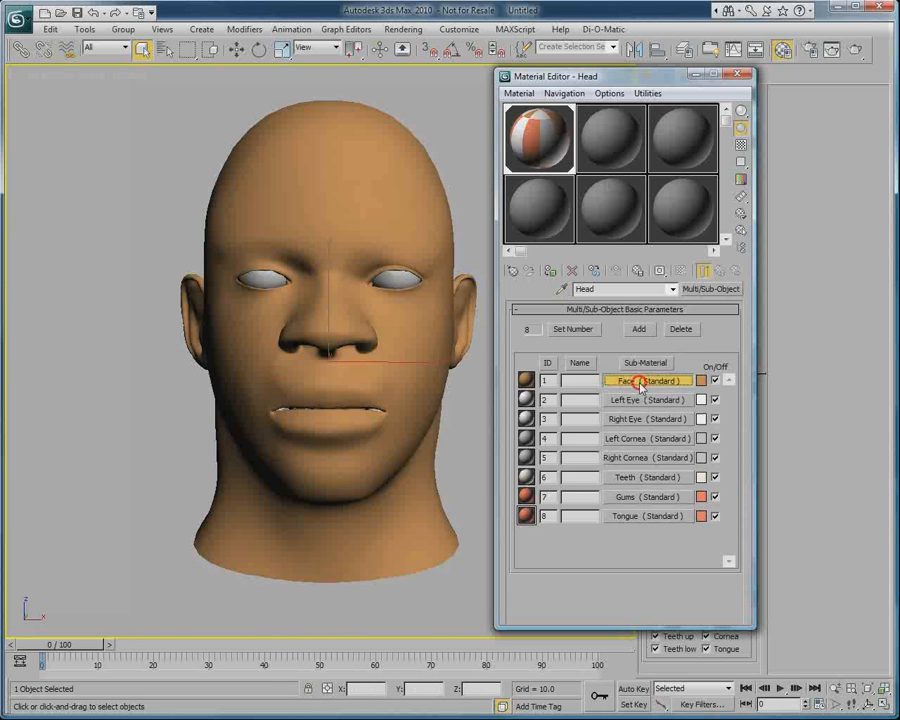
- Assign textures.bmp from the Export folder as the Face sub-material's diffuse bitmap
left_click(648, 380)
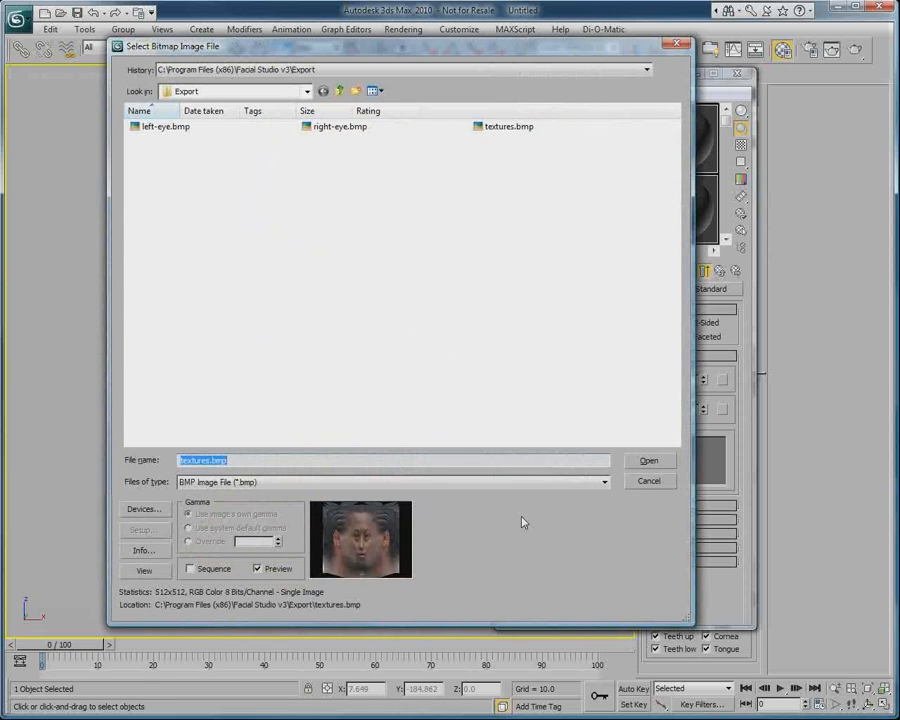
left_click(508, 126)
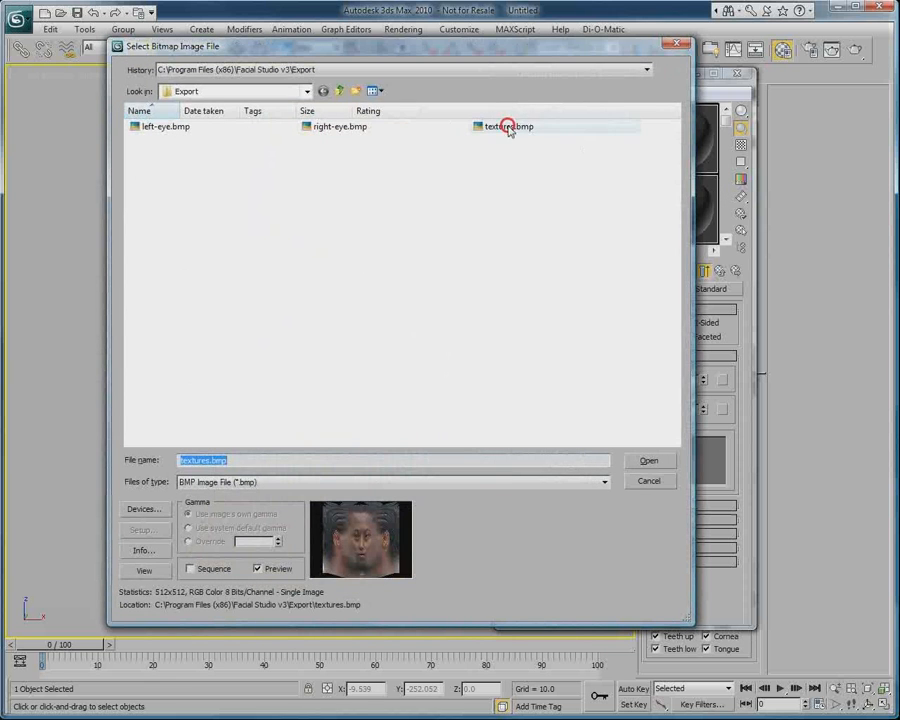
left_click(648, 460)
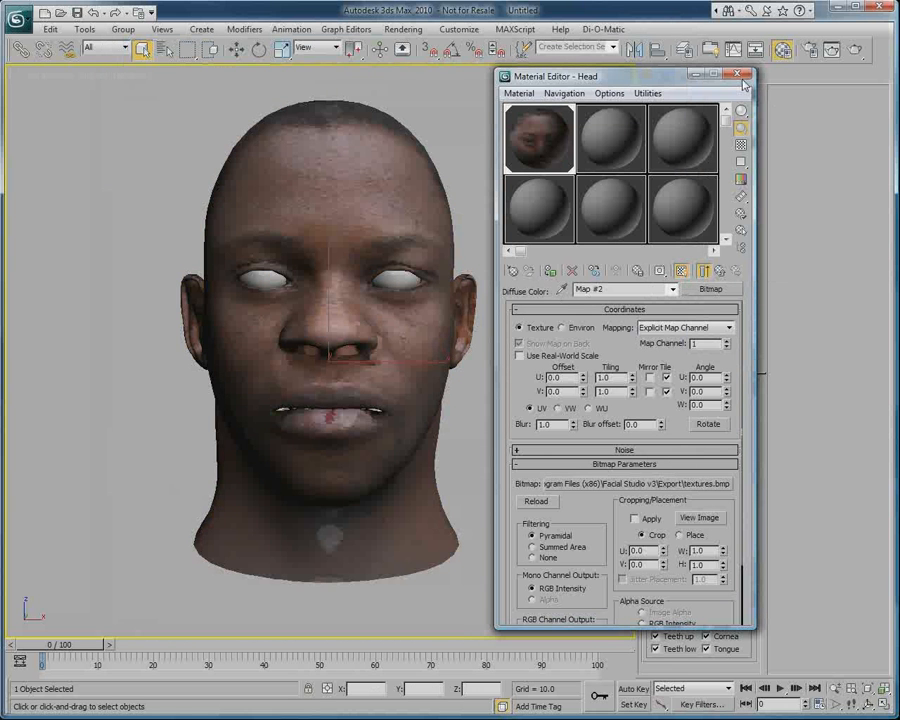
left_click(740, 76)
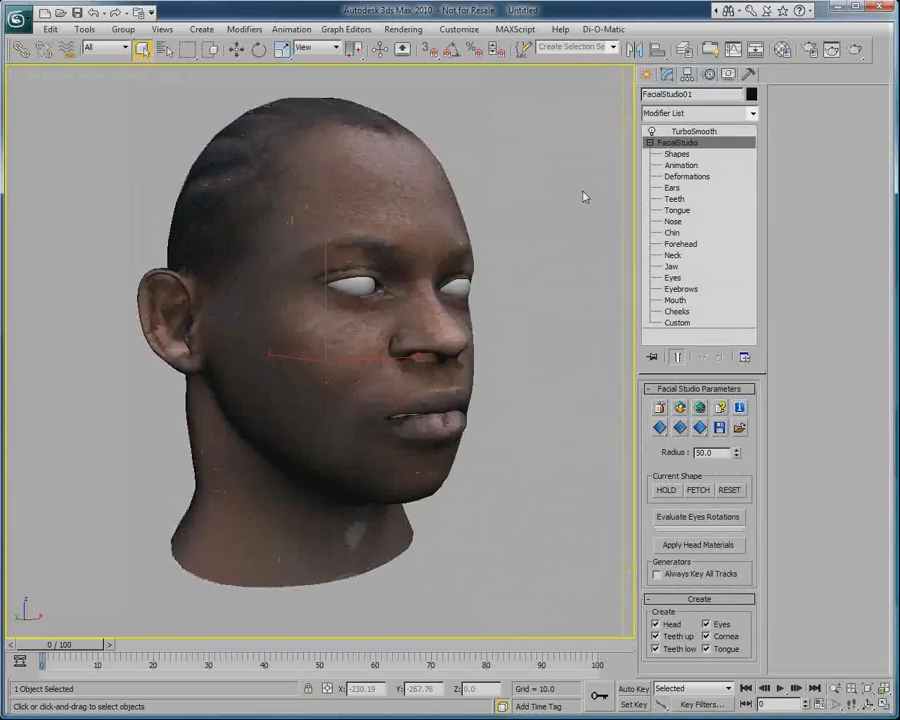
- Show the FacialStudio Animation Deformers and Pseudo-Muscles rollouts and pose a slight smile
left_click(680, 164)
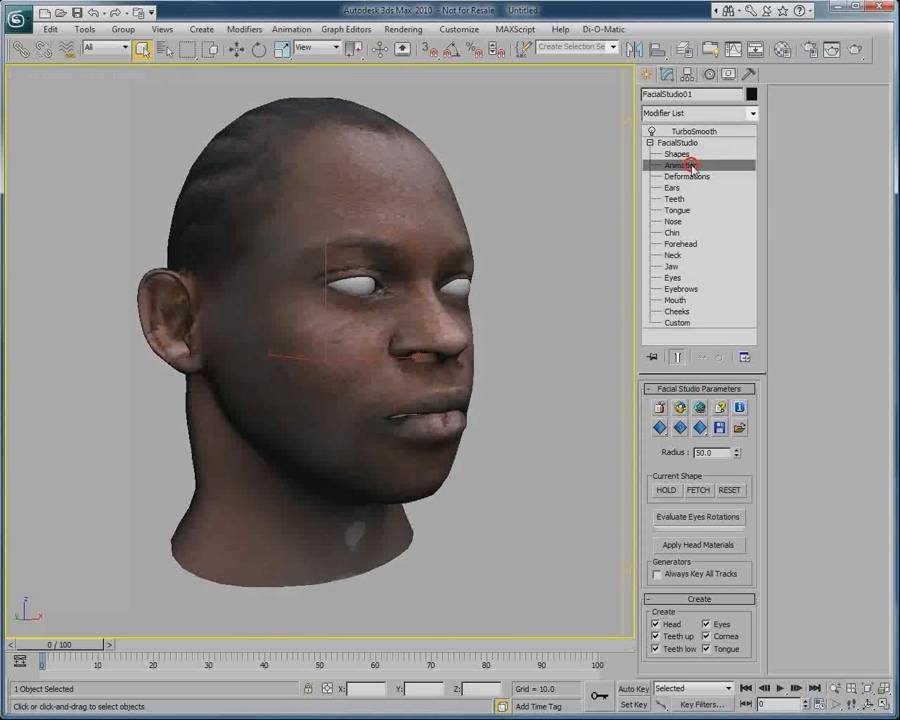
left_click(680, 164)
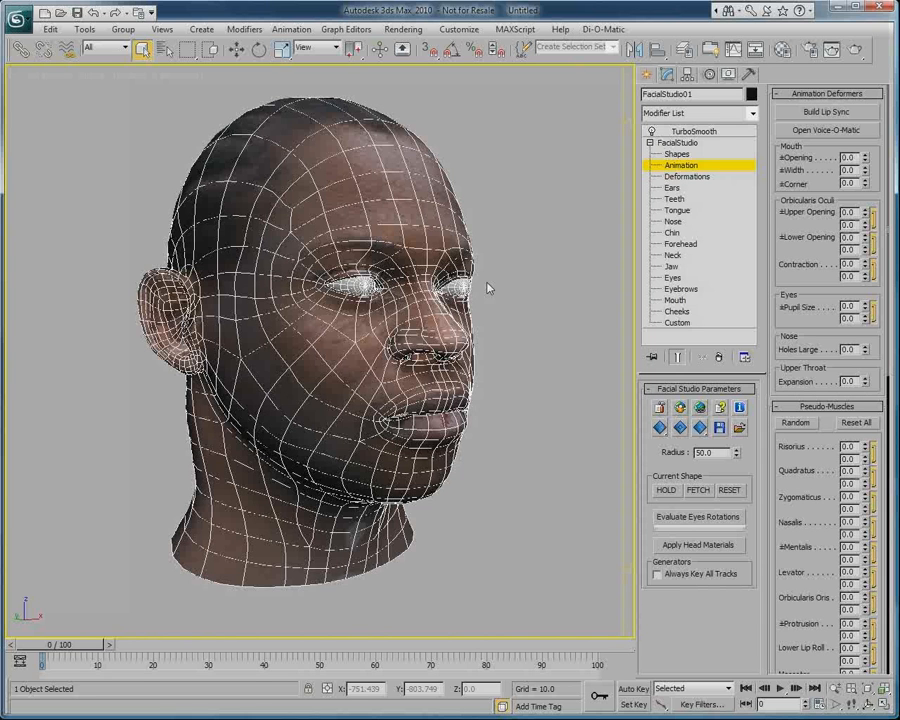
mouse_move(516, 332)
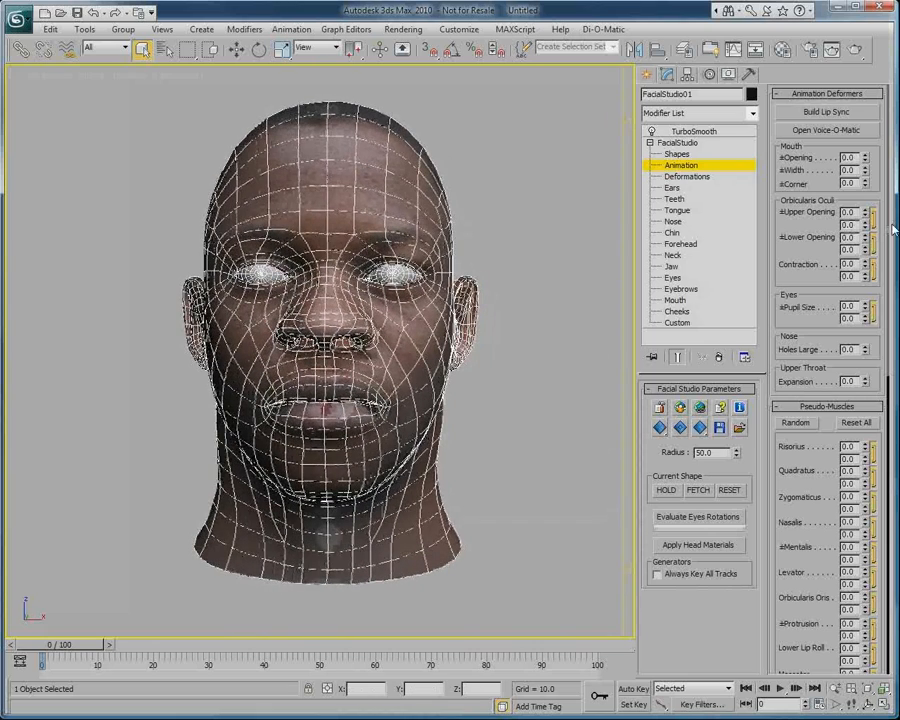
scroll("down", 3)
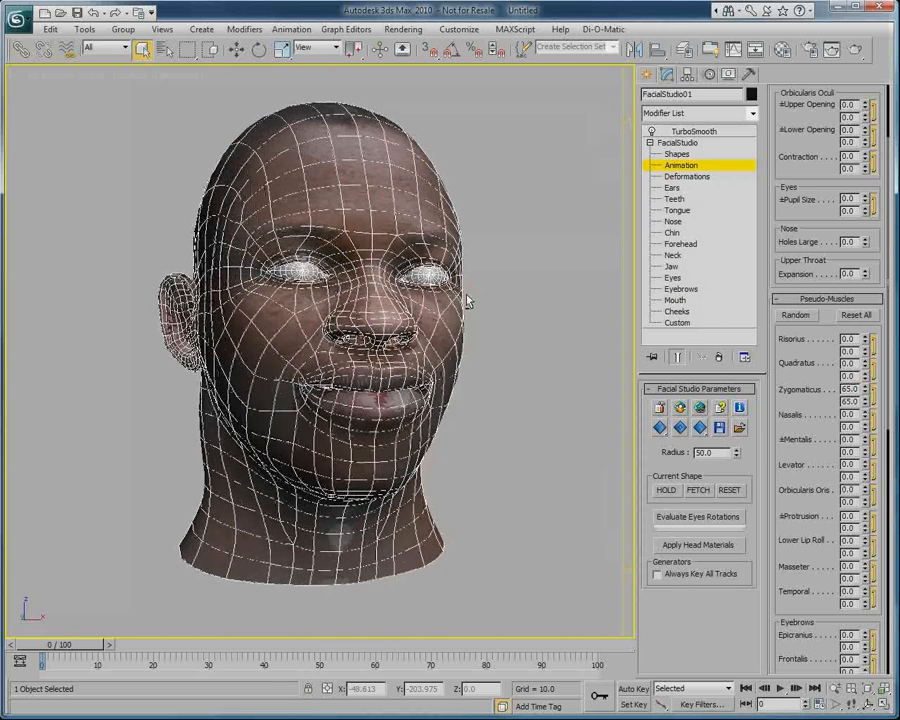
left_click(864, 390)
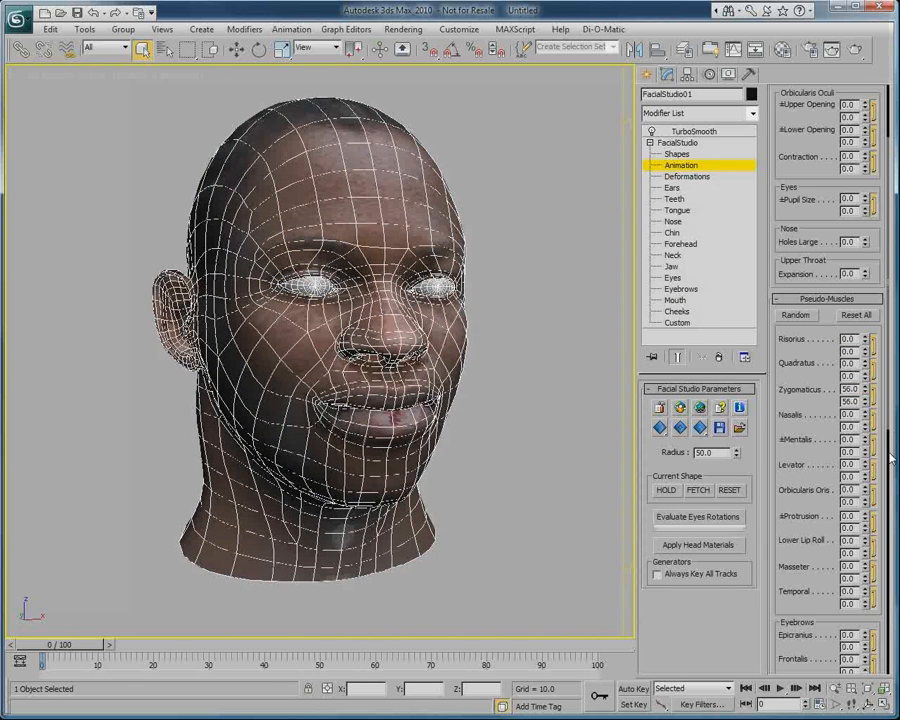
left_click(864, 386)
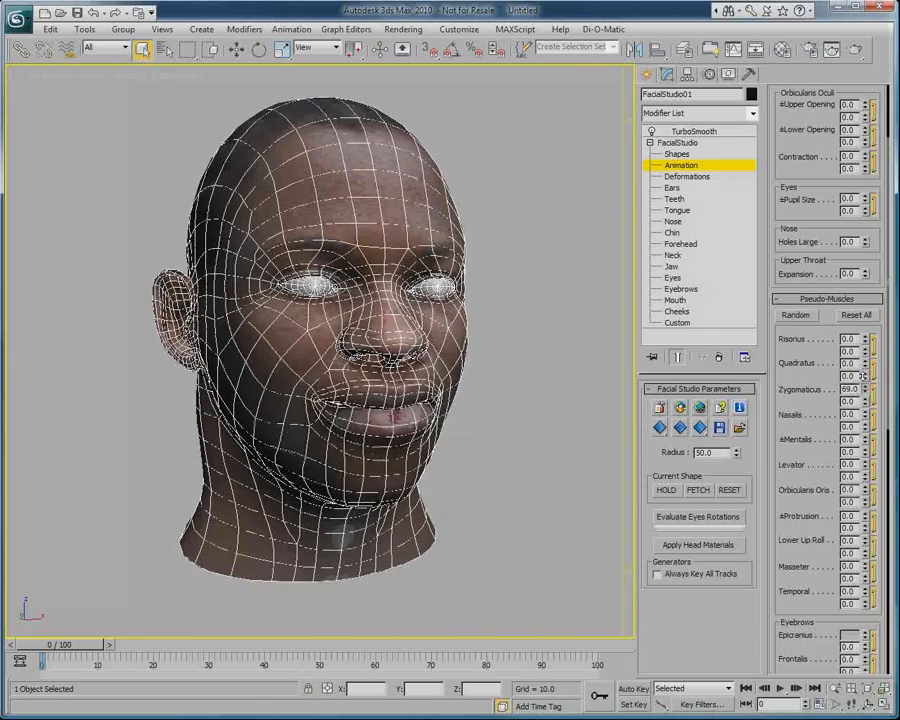